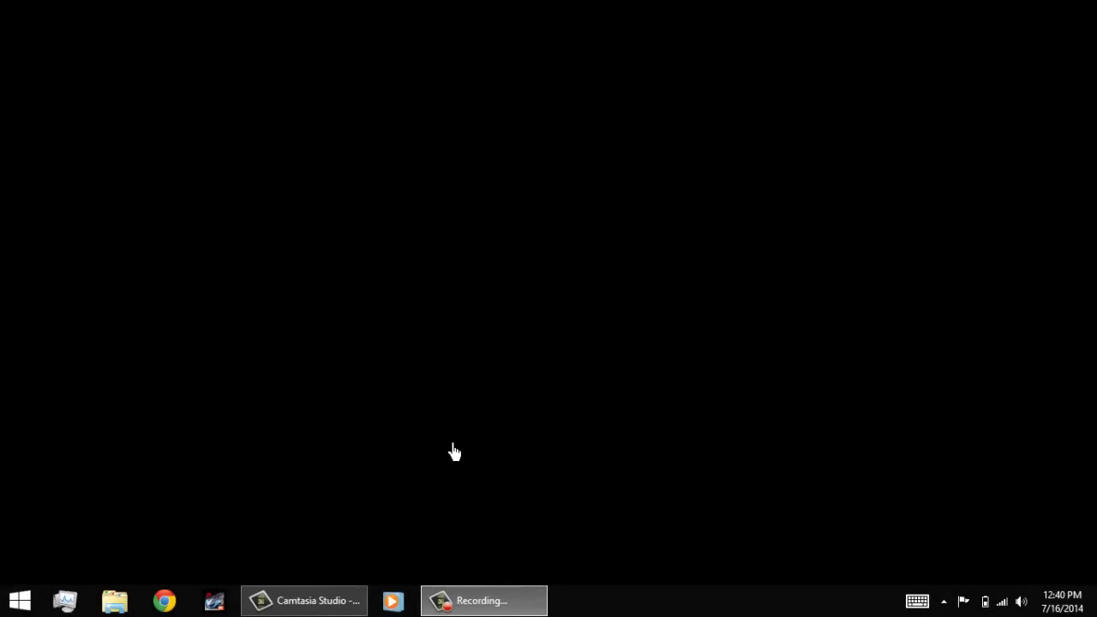
pyautogui.moveTo(473, 432)
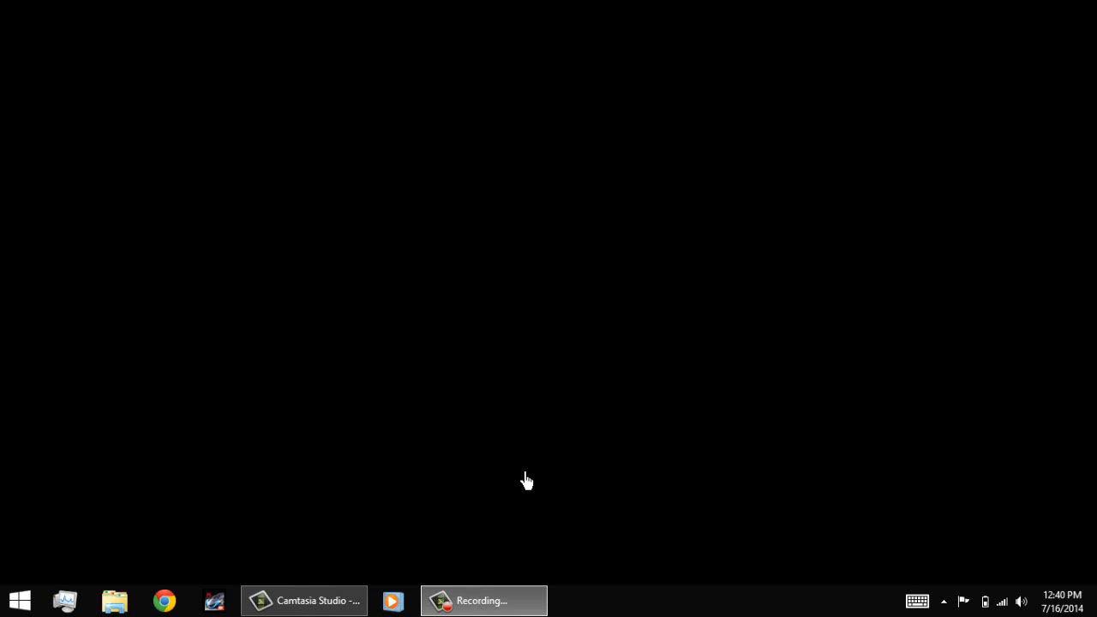
pyautogui.moveTo(180, 388)
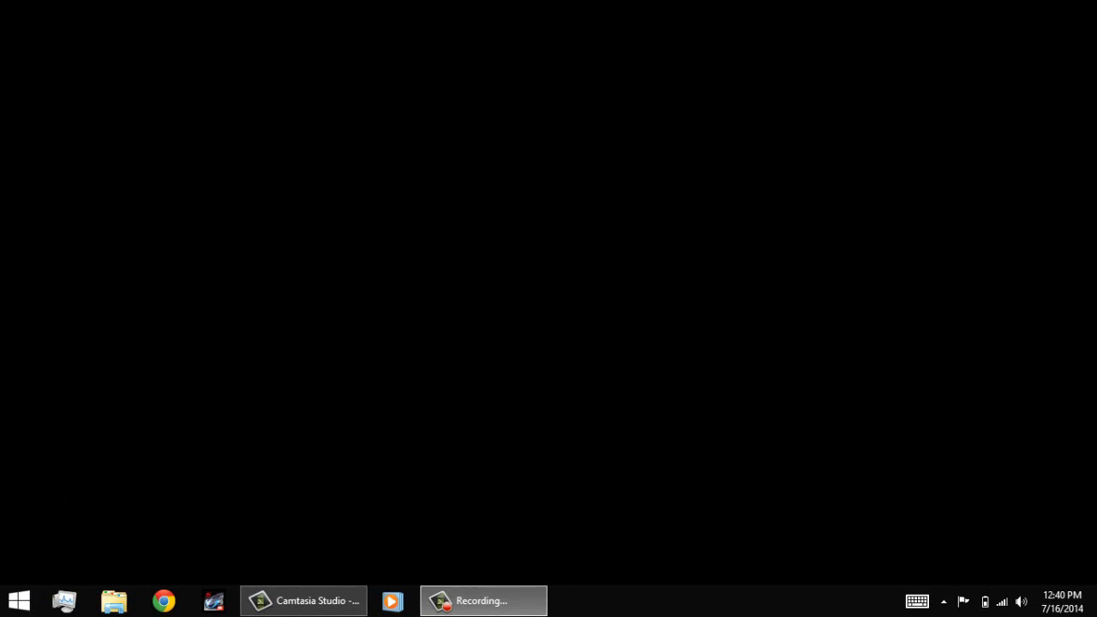
# Step: Search 'run' from the Start screen and open the Run dialog
pyautogui.click(19, 600)
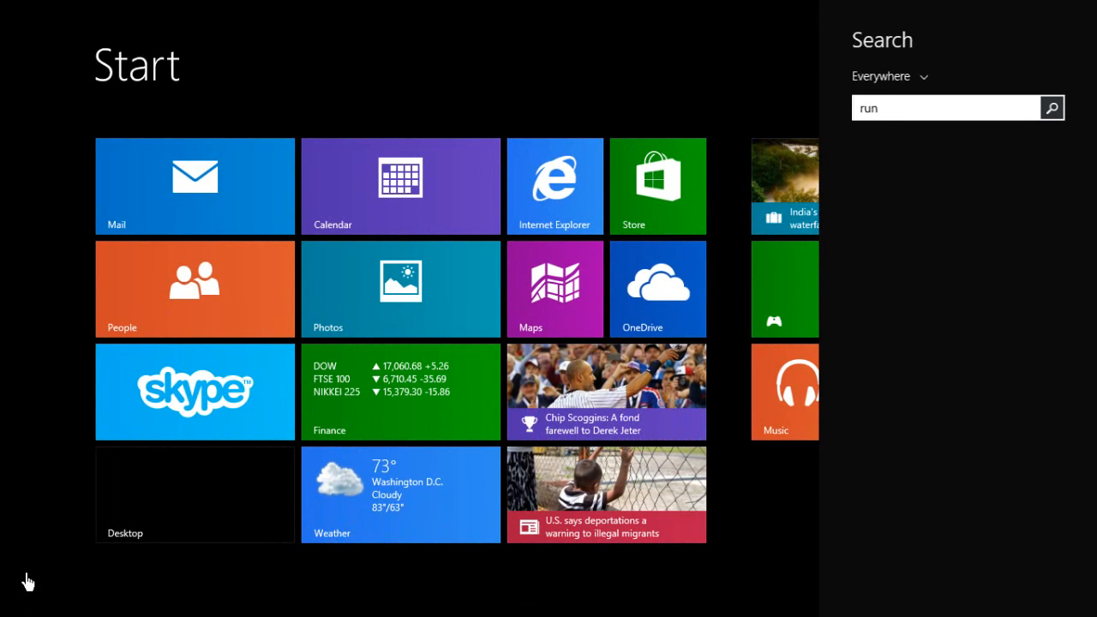
pyautogui.write('run')
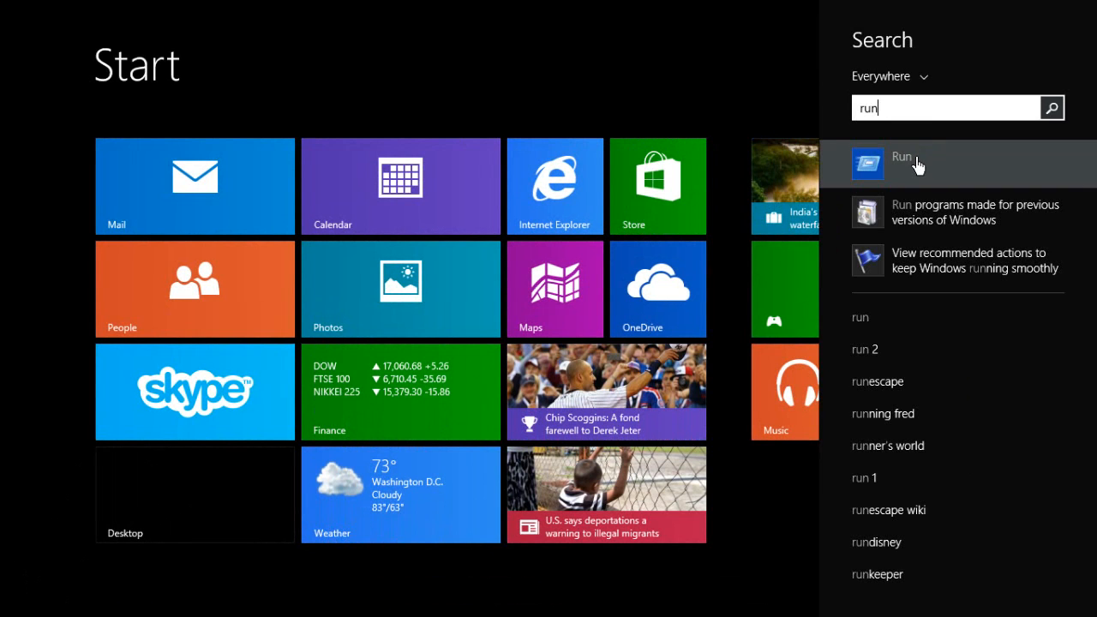
pyautogui.click(902, 163)
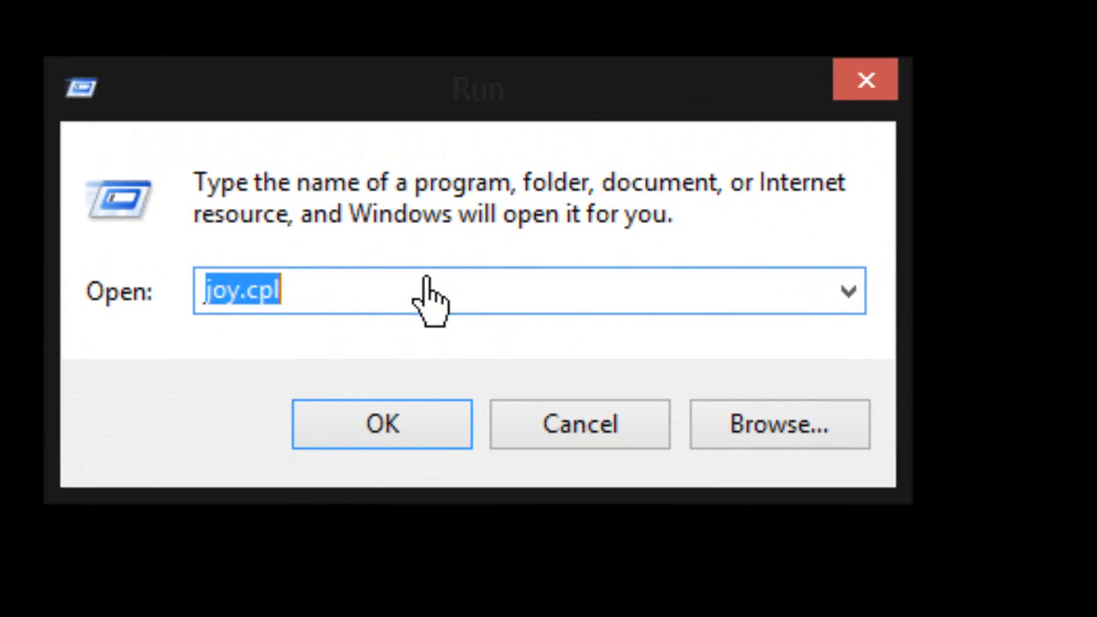
pyautogui.moveTo(206, 323)
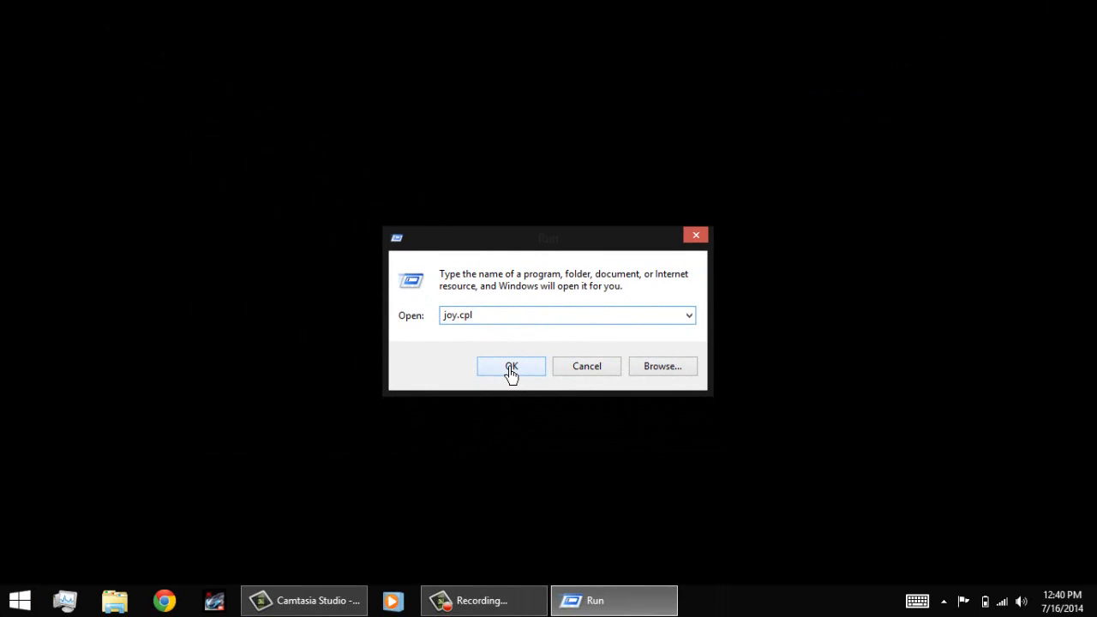
# Step: Run joy.cpl to open the Game Controllers window listing the USB Vibration Joystick
pyautogui.click(511, 367)
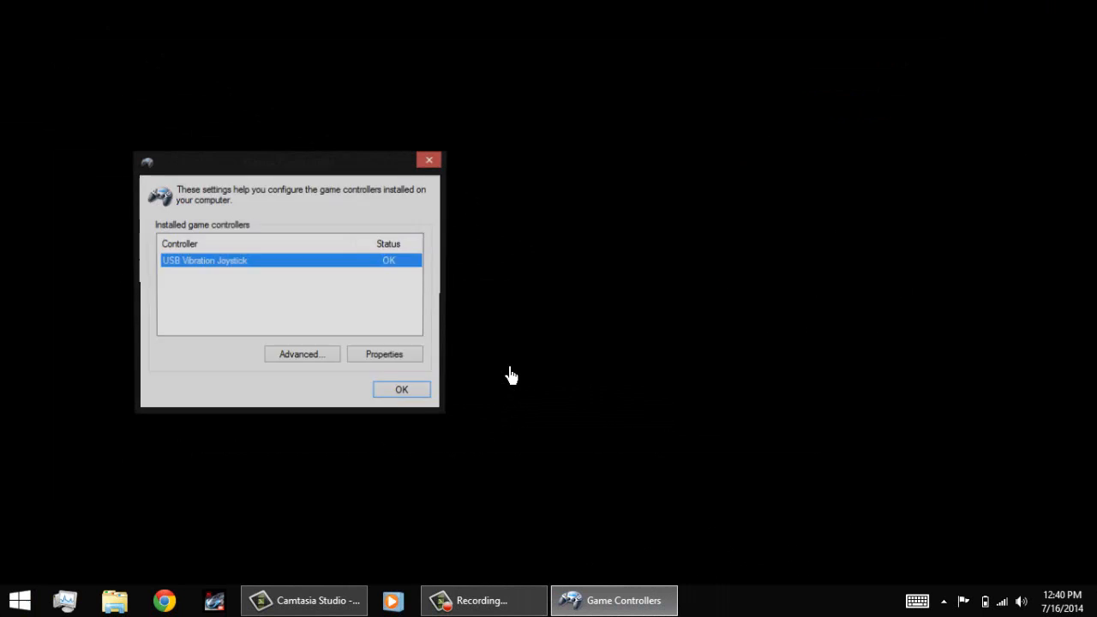
# Step: Drag the Game Controllers window by its title bar toward the screen centre
pyautogui.moveTo(288, 161); pyautogui.dragTo(511, 209)
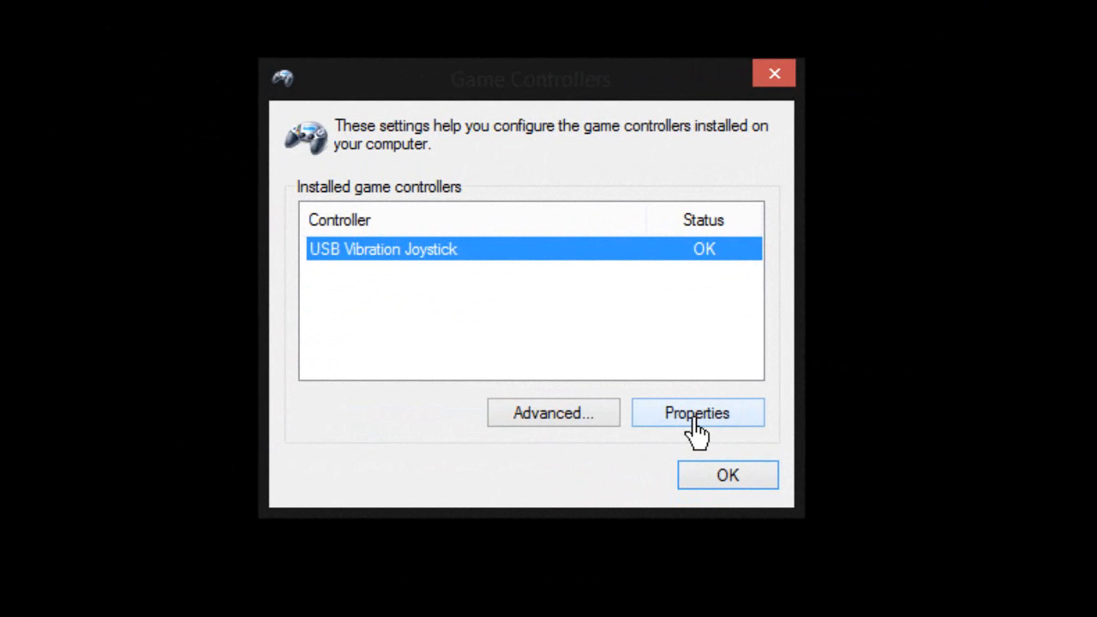
pyautogui.click(698, 412)
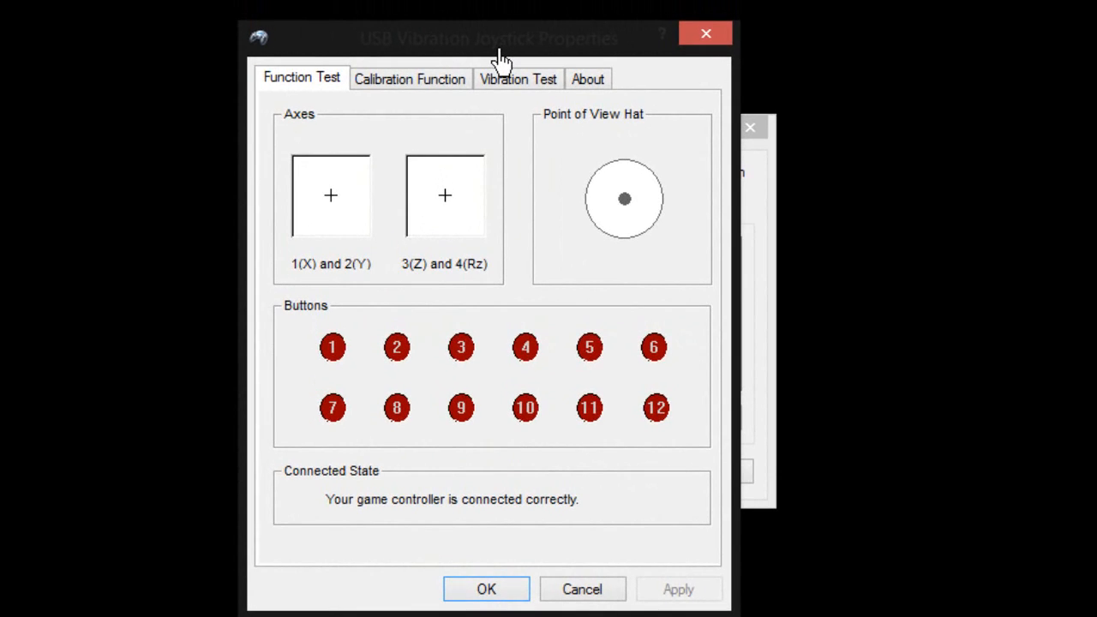
pyautogui.moveTo(352, 205)
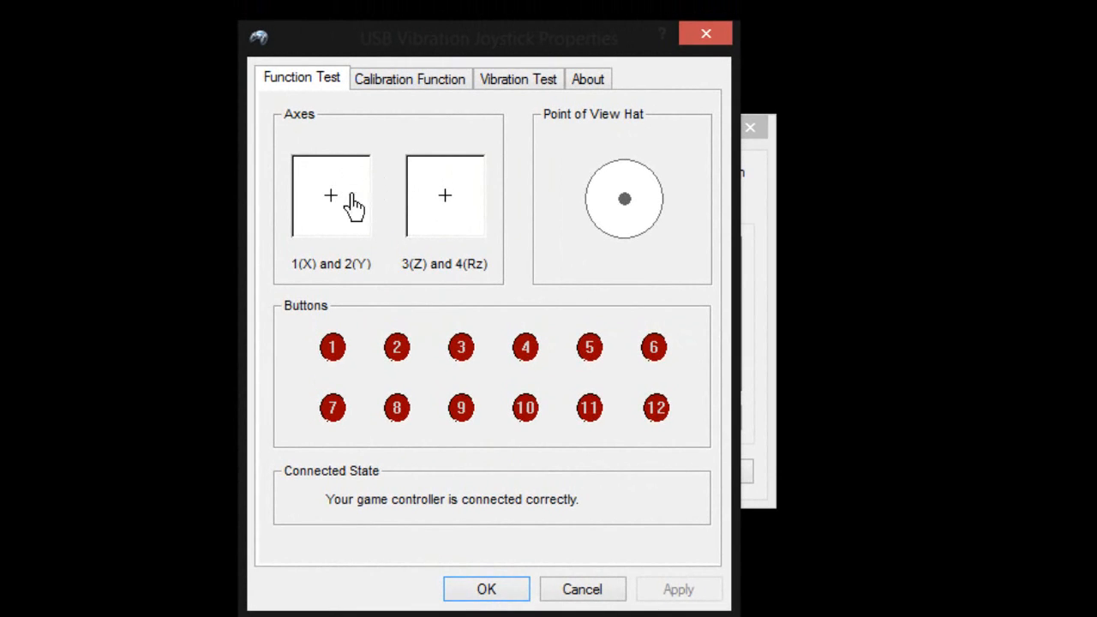
pyautogui.moveTo(422, 212)
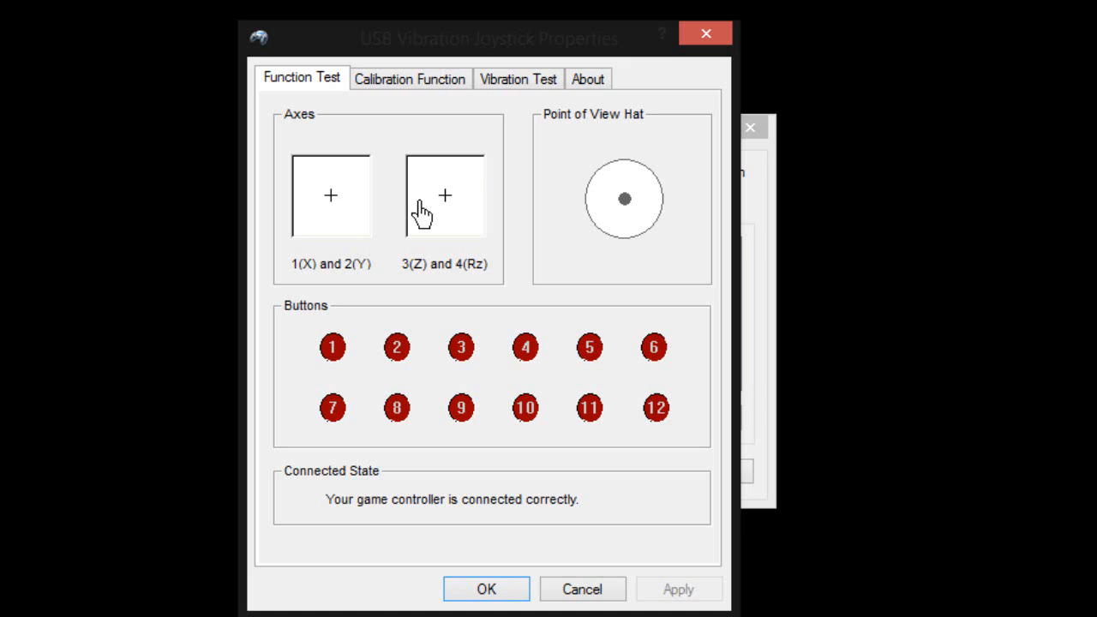
pyautogui.moveTo(694, 168)
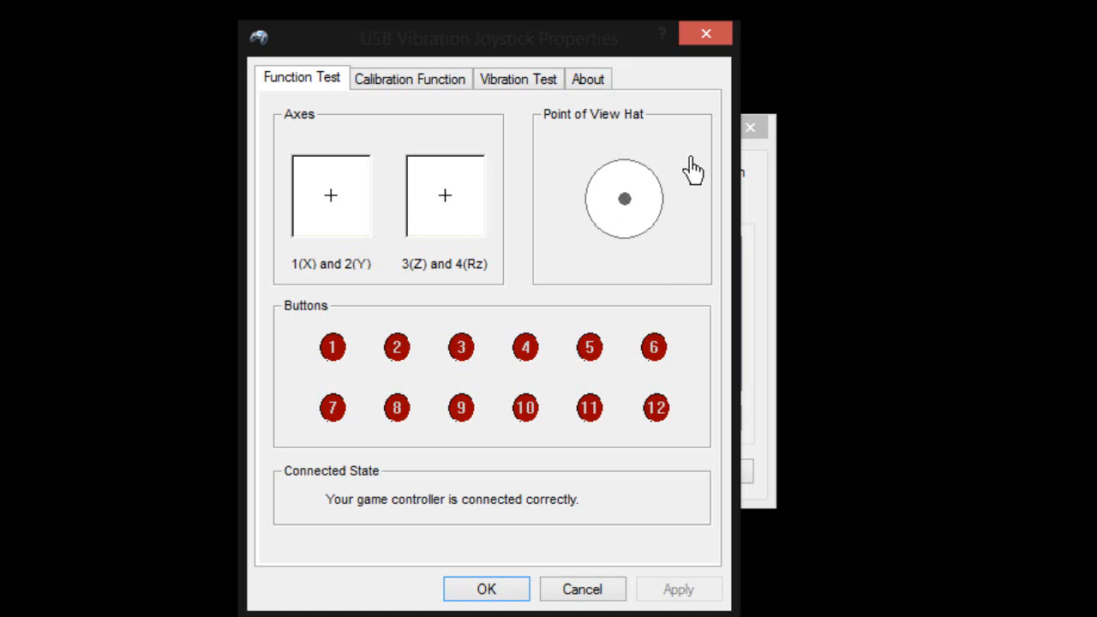
pyautogui.moveTo(628, 254)
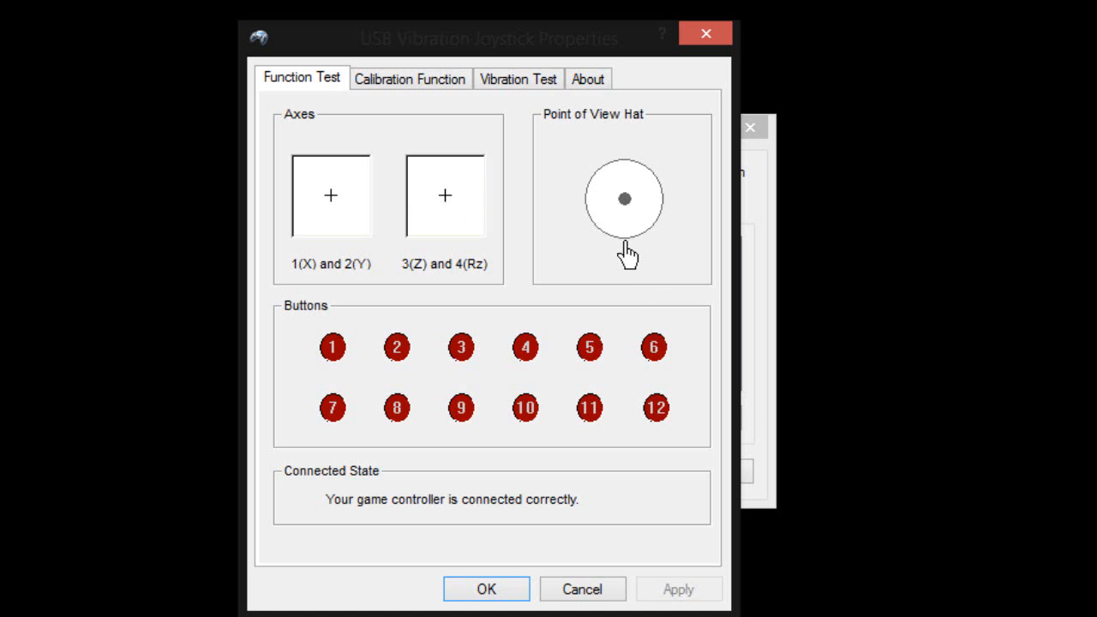
pyautogui.click(485, 588)
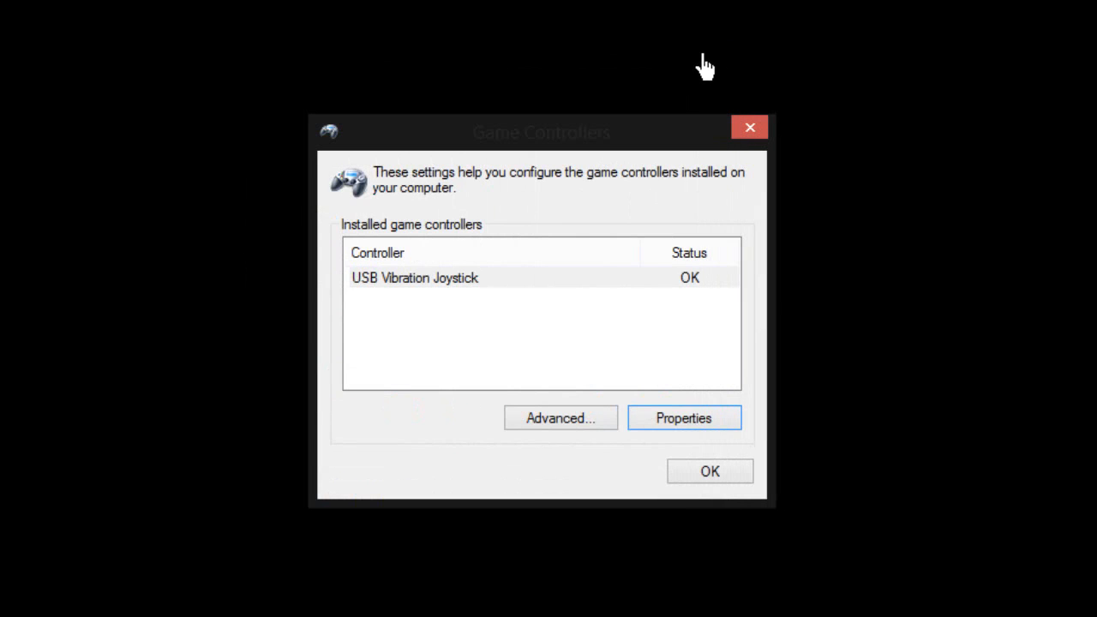